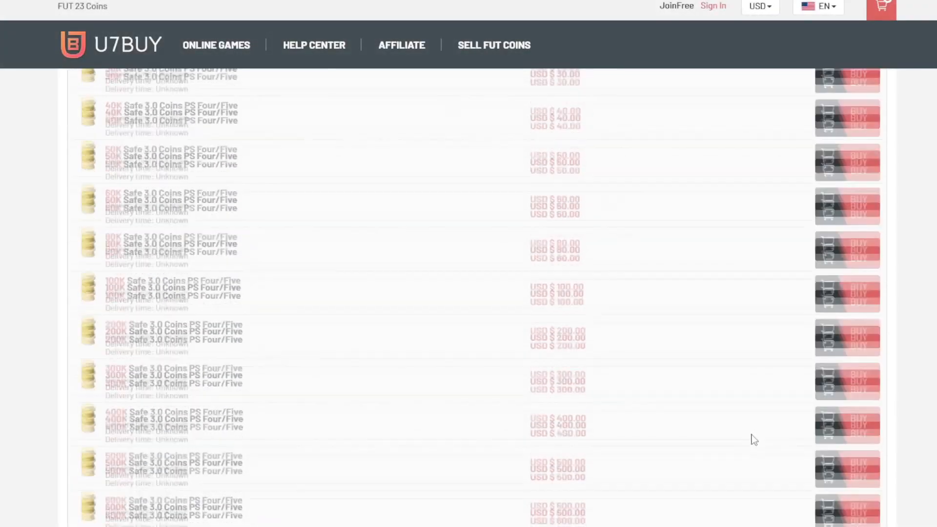
Buy the 4000K Safe 3.0 Coins PS Four/Five package, reaching the $4132.00 payment page
scroll("down", 3)
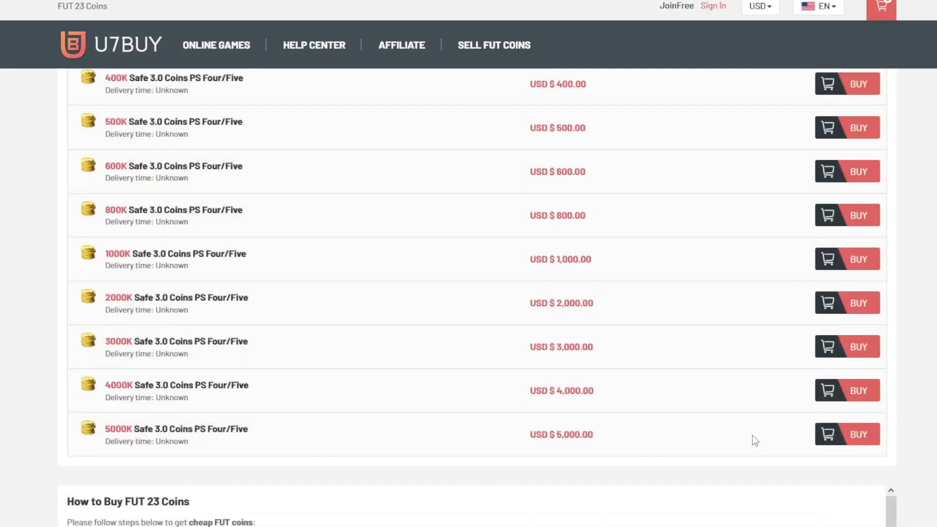
left_click(847, 391)
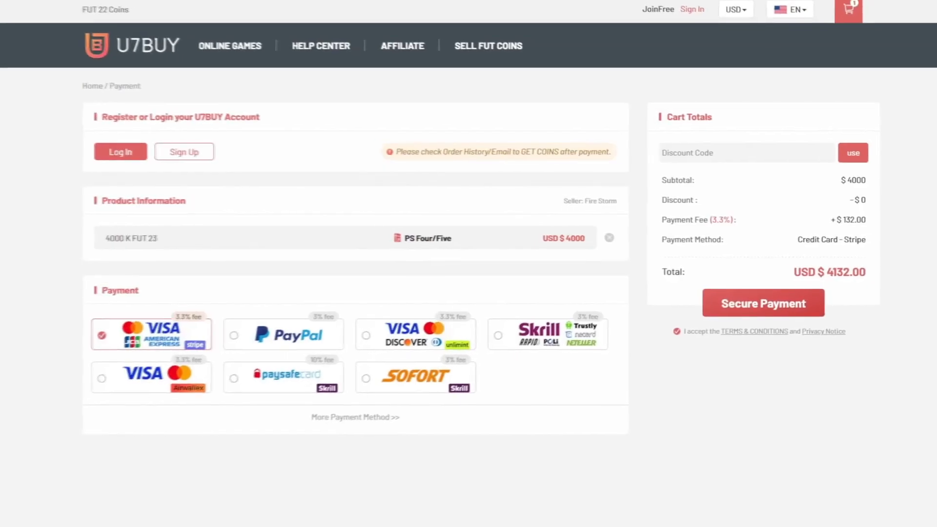
type("saul")
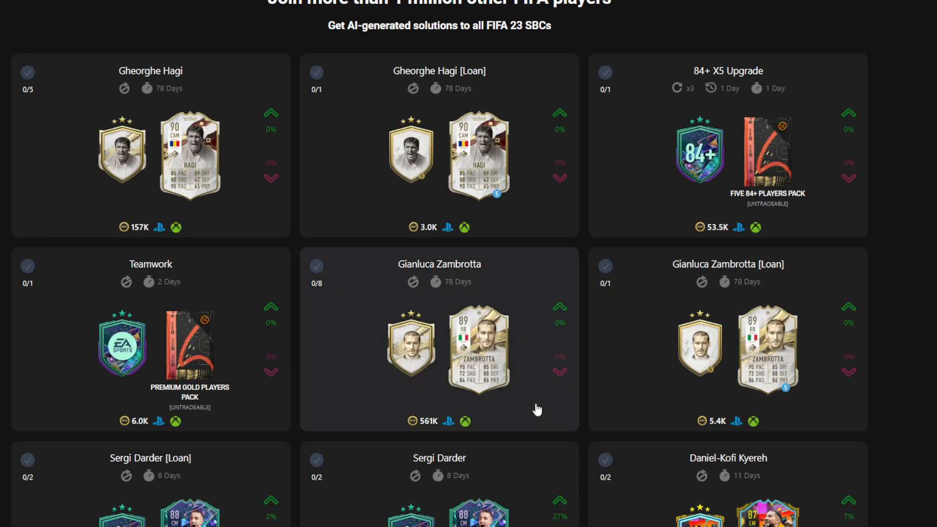
mouse_move(360, 366)
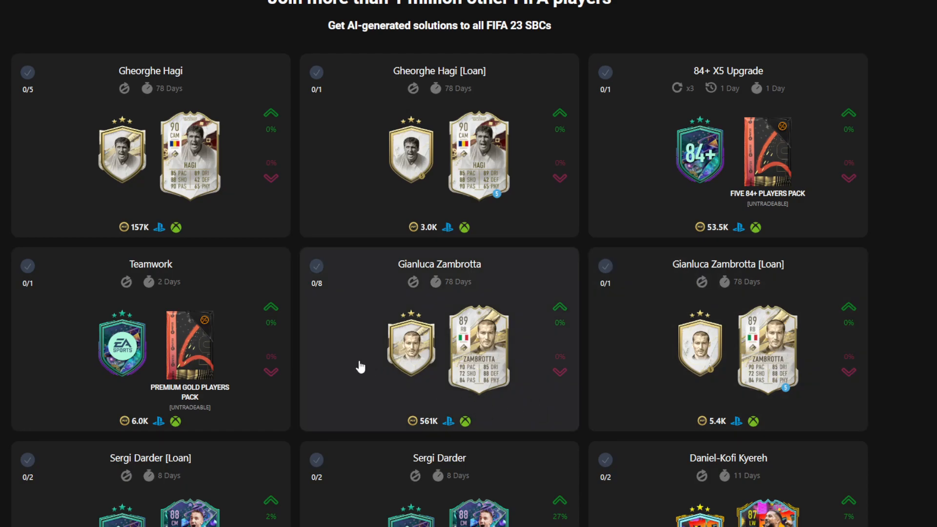
mouse_move(390, 306)
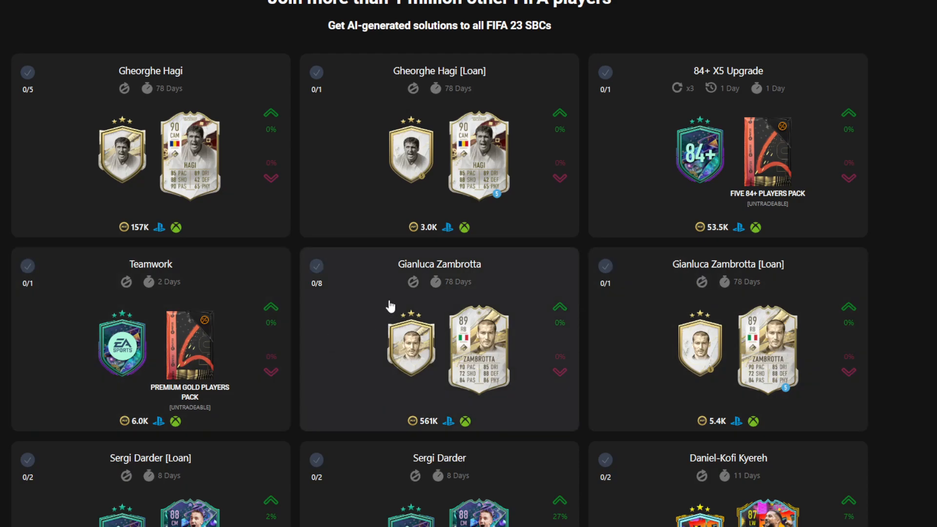
mouse_move(686, 109)
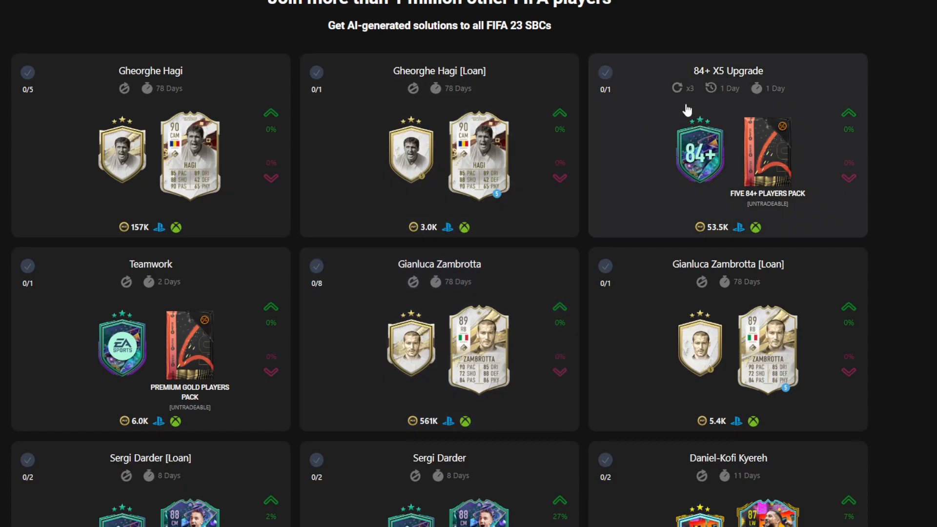
mouse_move(702, 98)
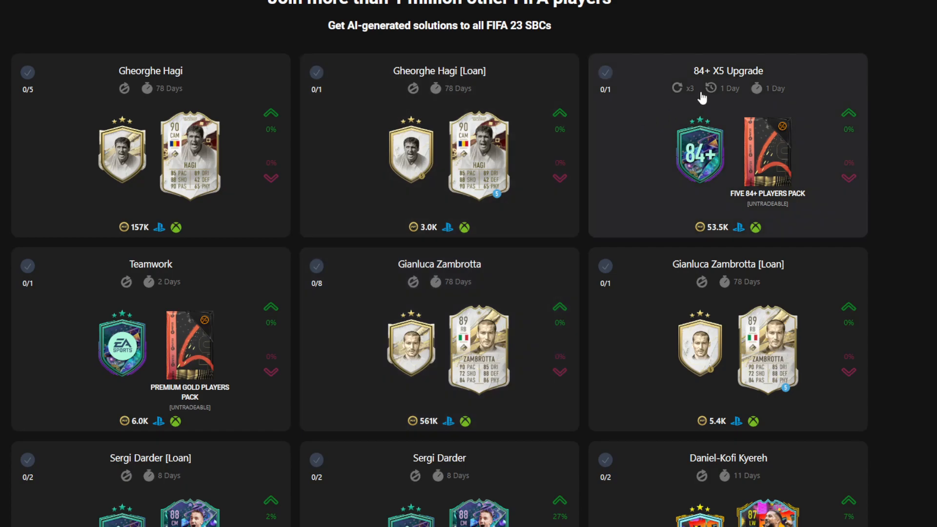
mouse_move(485, 358)
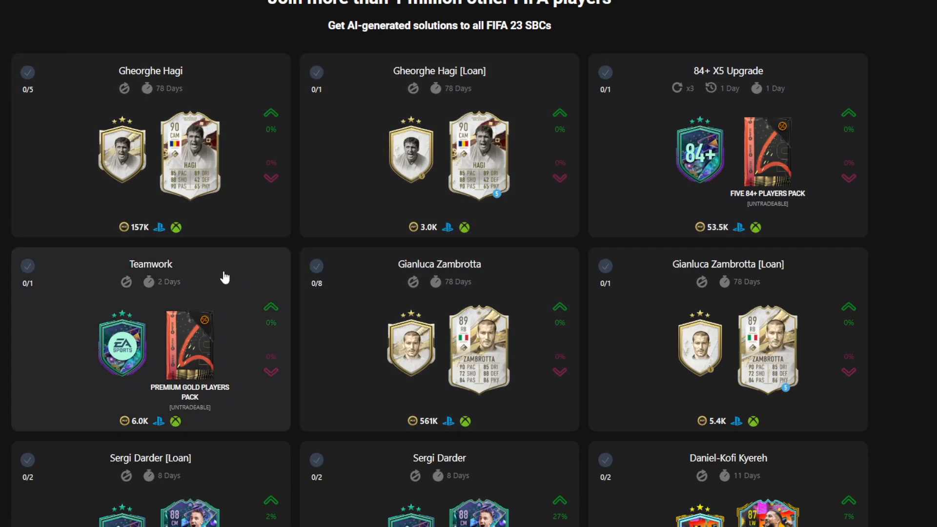
mouse_move(194, 268)
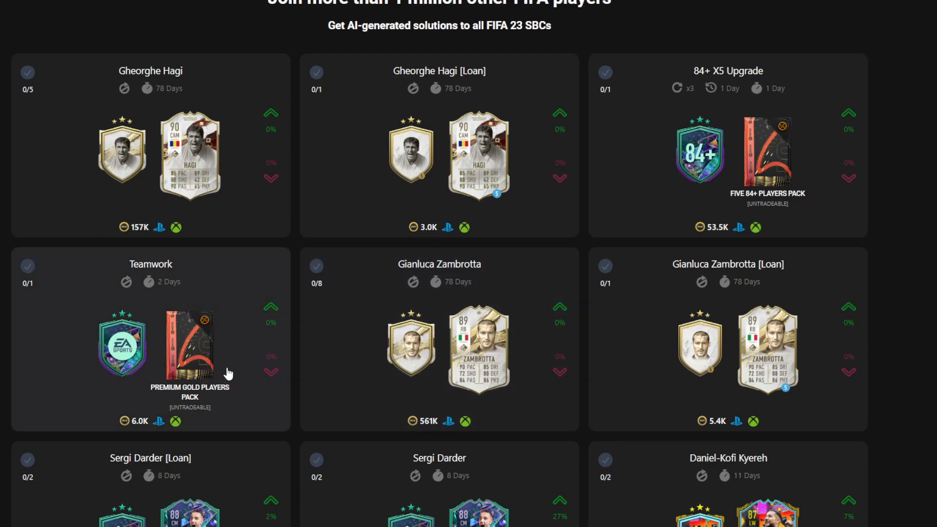
mouse_move(235, 287)
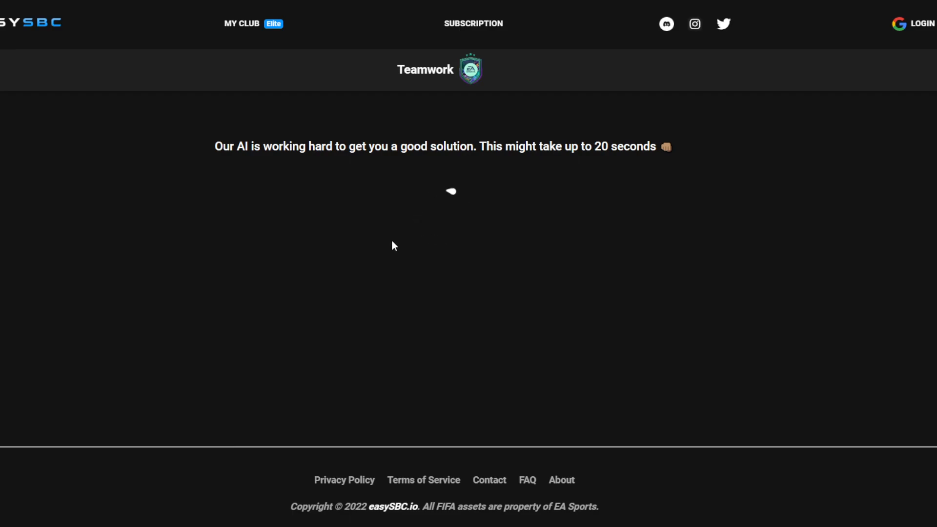
mouse_move(683, 259)
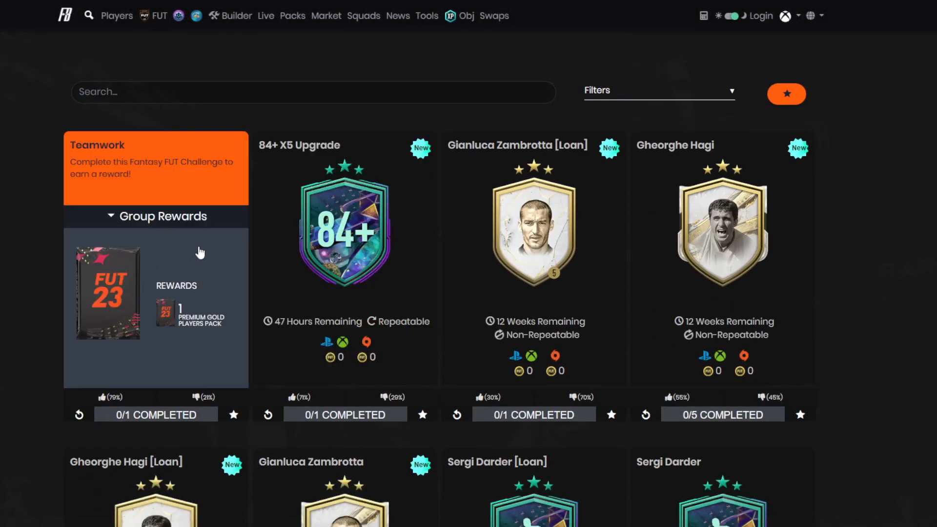
Expand Group Rewards on the Teamwork card showing the Premium Gold Players Pack
left_click(155, 167)
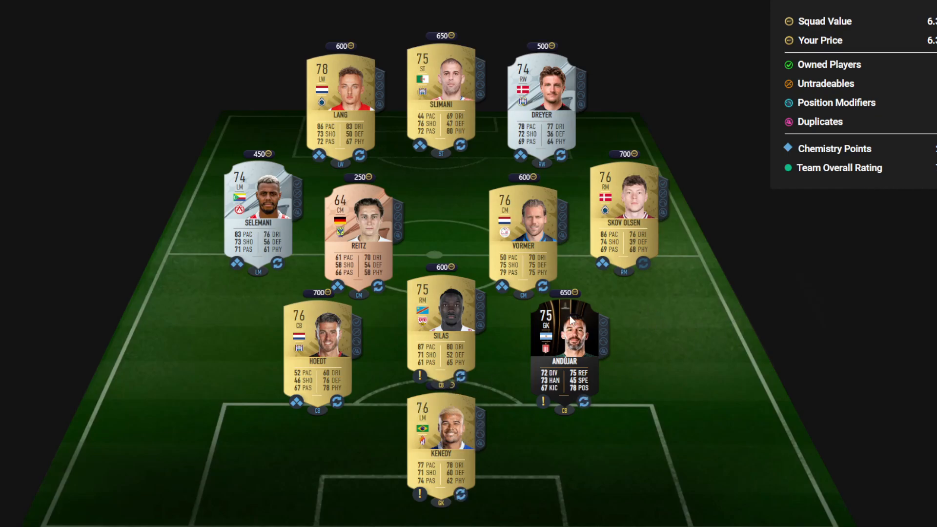
mouse_move(422, 380)
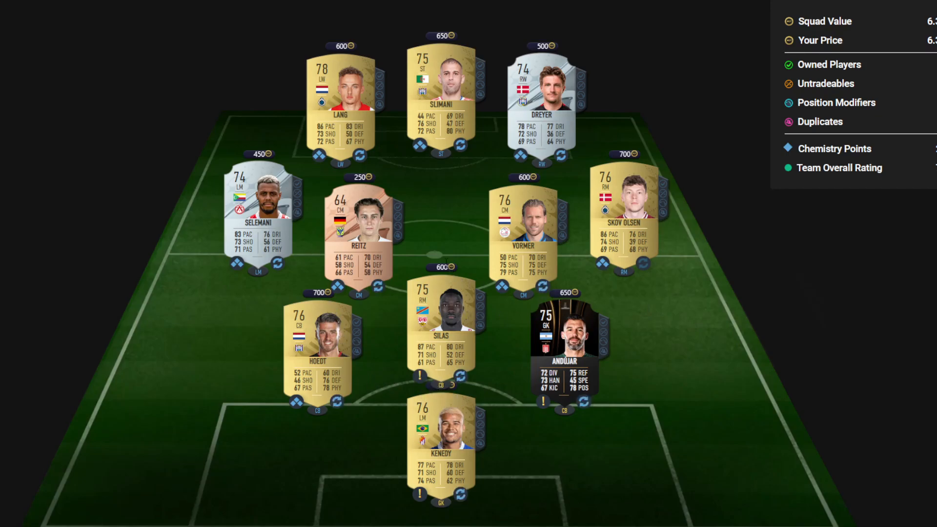
mouse_move(337, 40)
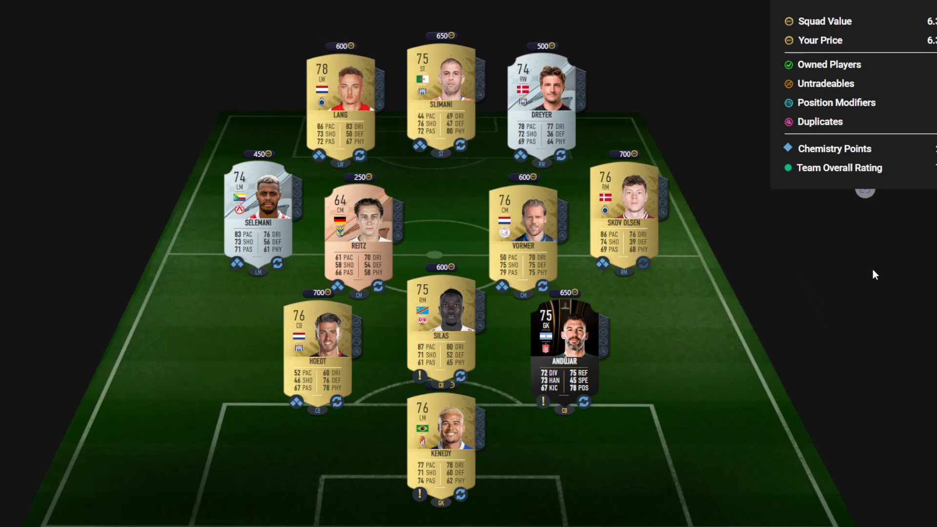
mouse_move(872, 299)
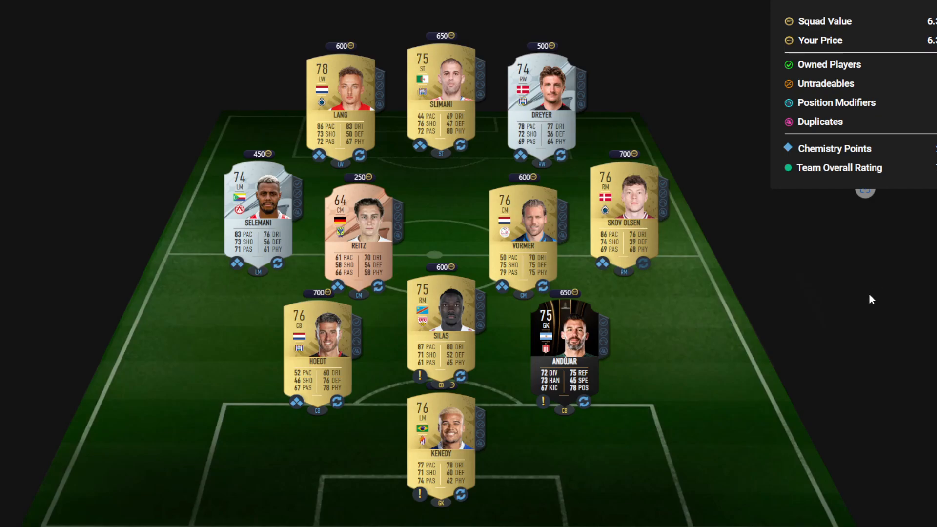